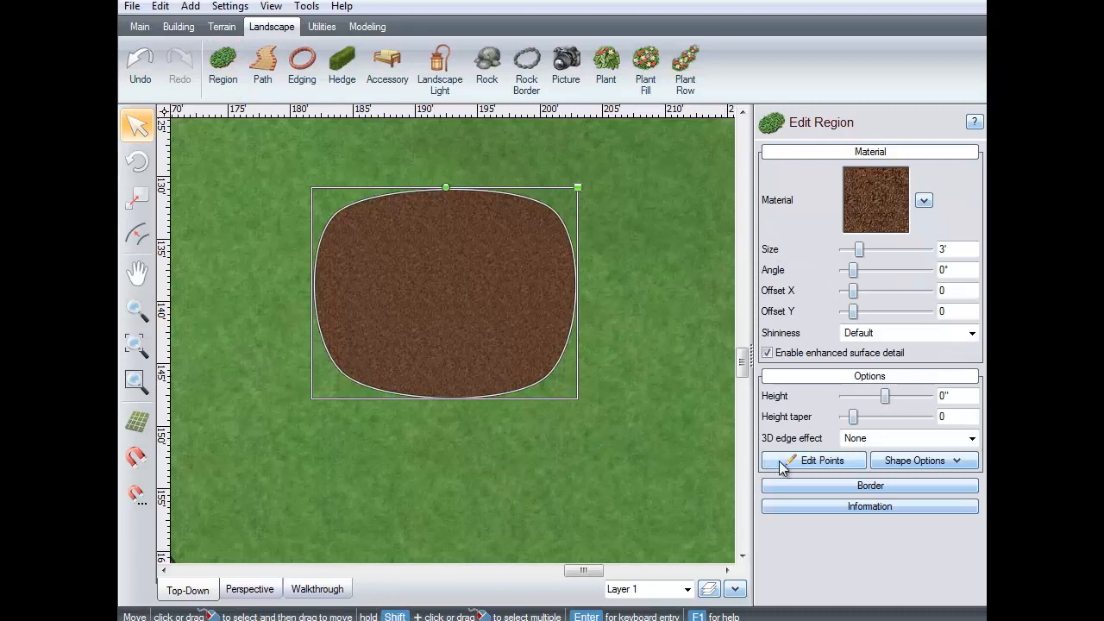
# Turn on Edit Points for the mulch region, showing side lengths of about 8–13 feet.
pyautogui.click(812, 460)
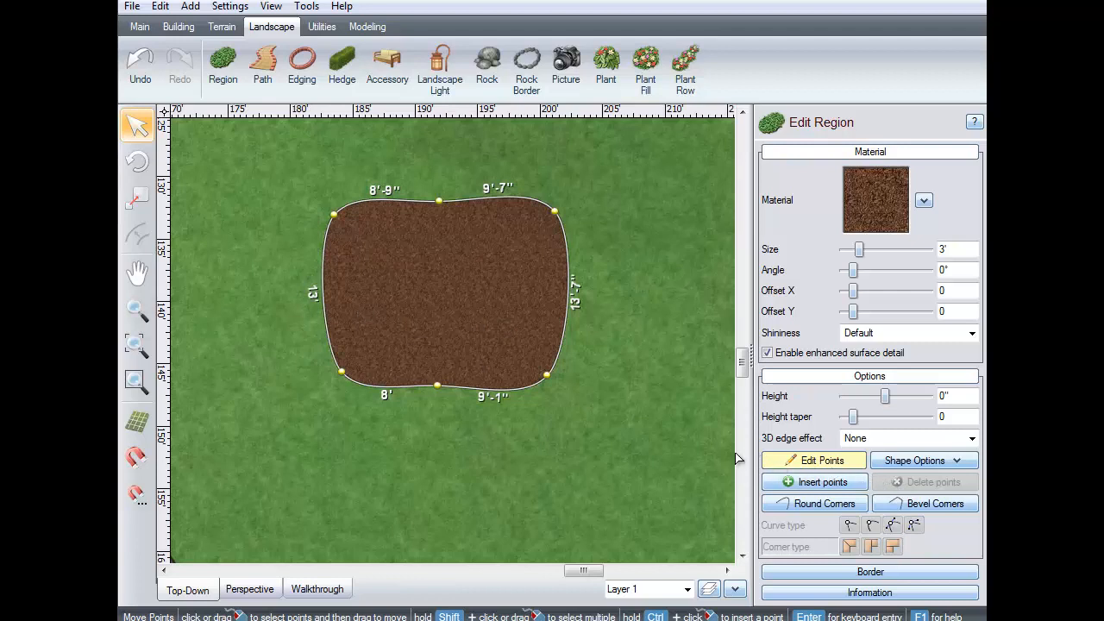
pyautogui.moveTo(429, 424)
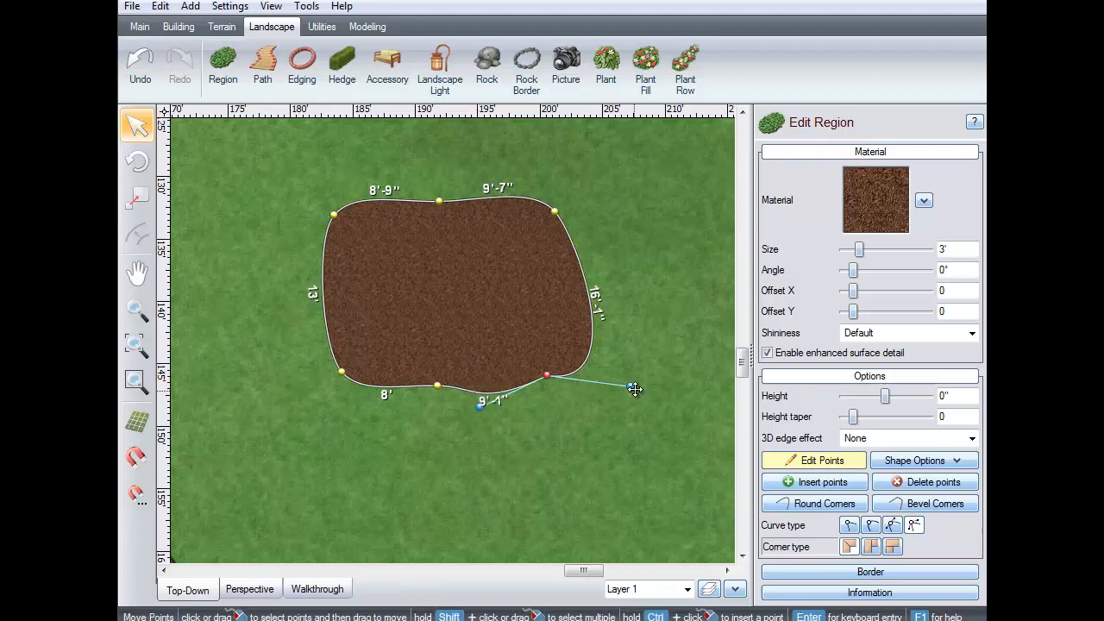
# Drag the lower-right point's curve handle so its sides read about 13'-5" and 8'-10".
pyautogui.moveTo(634, 388); pyautogui.dragTo(557, 336)
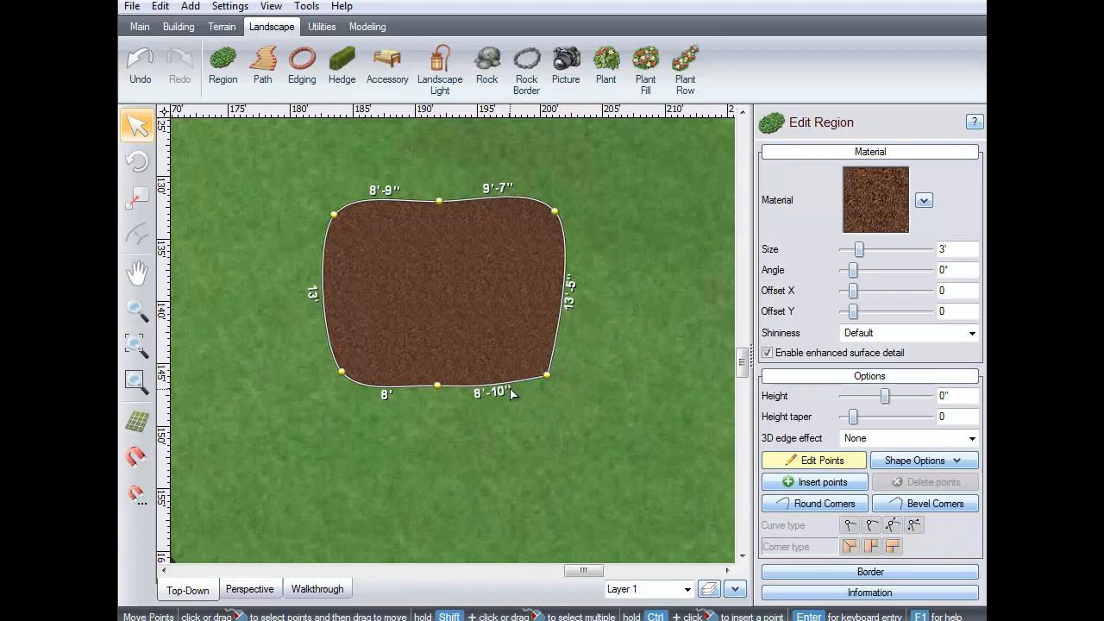
pyautogui.moveTo(299, 196)
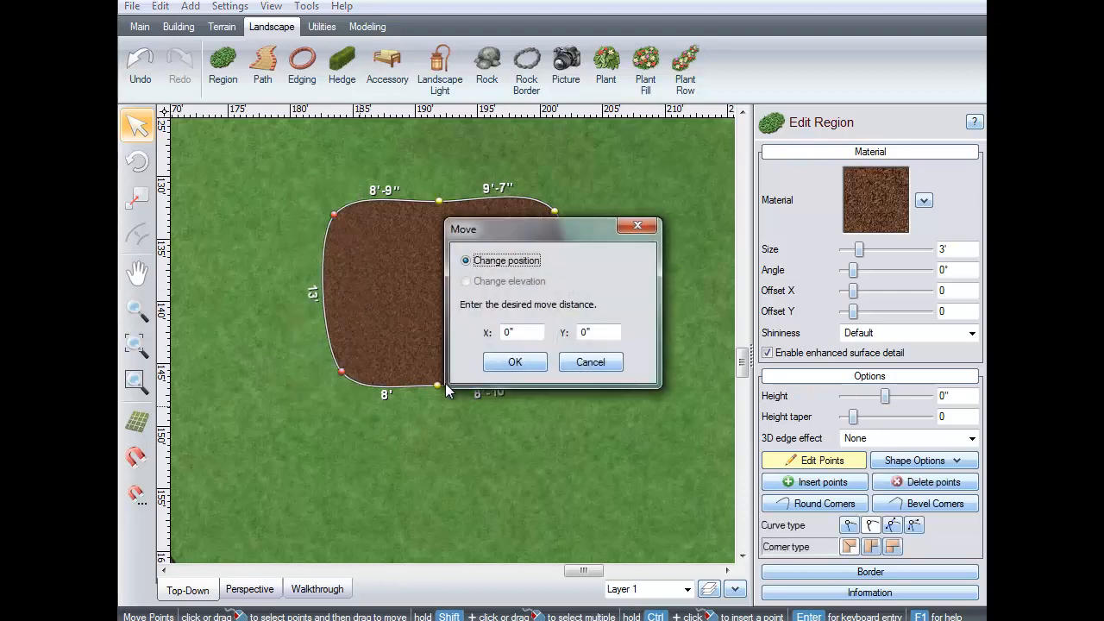
# Move the selected left points 5' along X in the Move dialog.
pyautogui.click(522, 333)
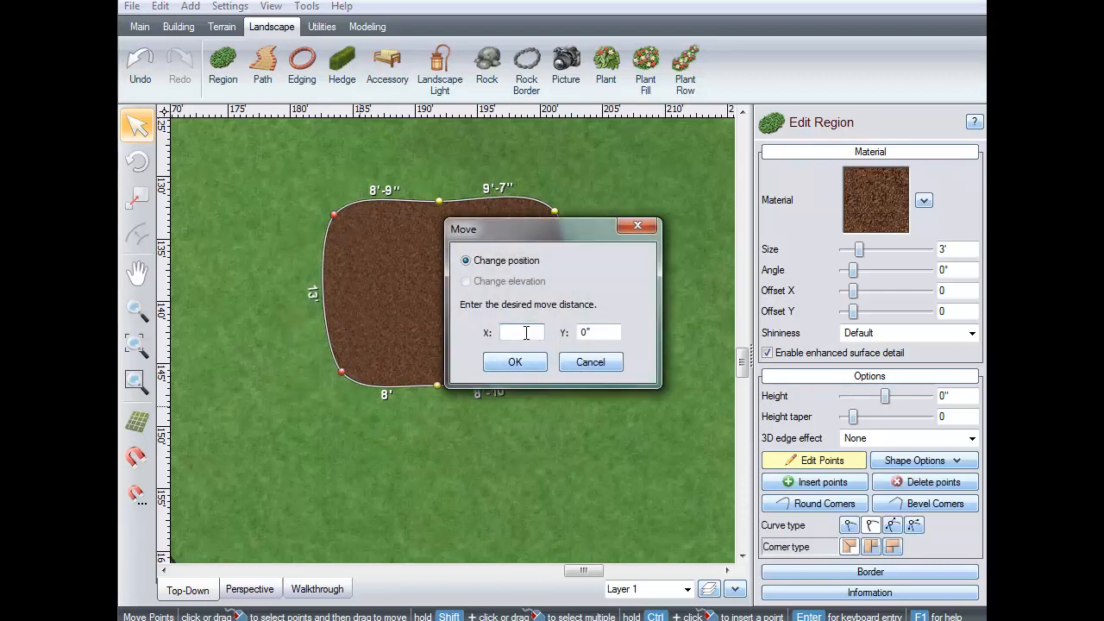
pyautogui.write("5'")
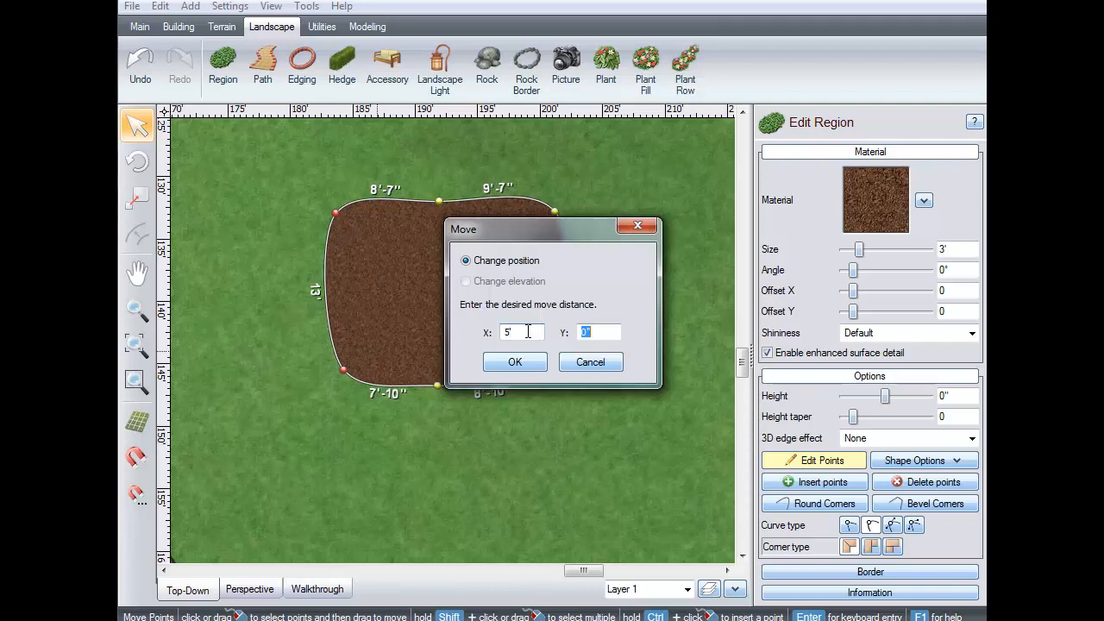
pyautogui.click(515, 361)
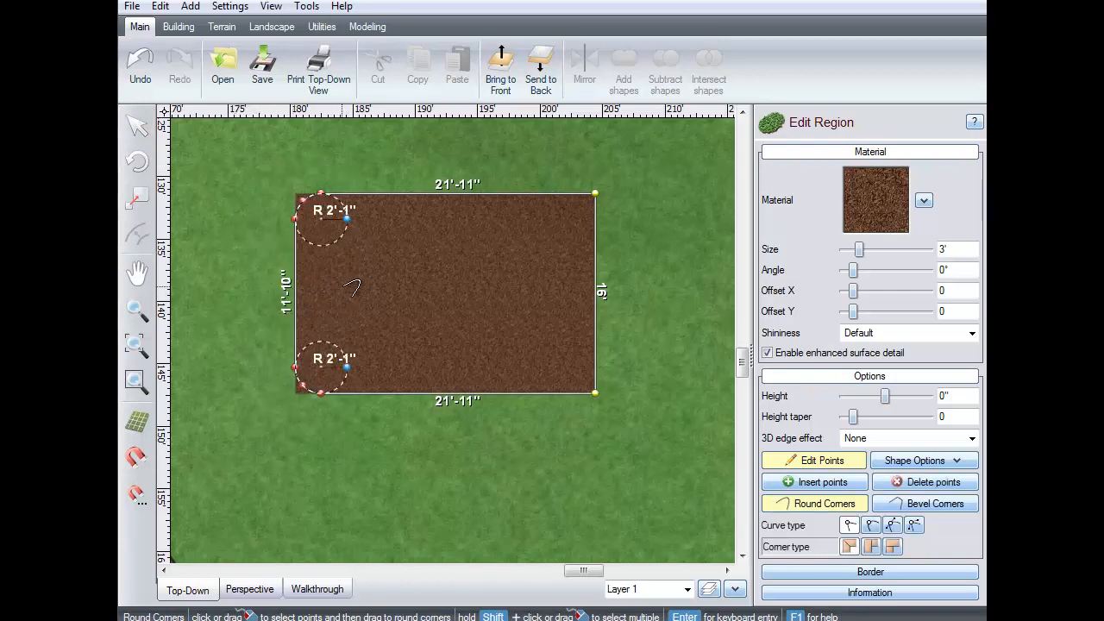
# Apply Round Corners to the left corners with a 3-foot radius.
pyautogui.click(813, 503)
pyautogui.write('3')
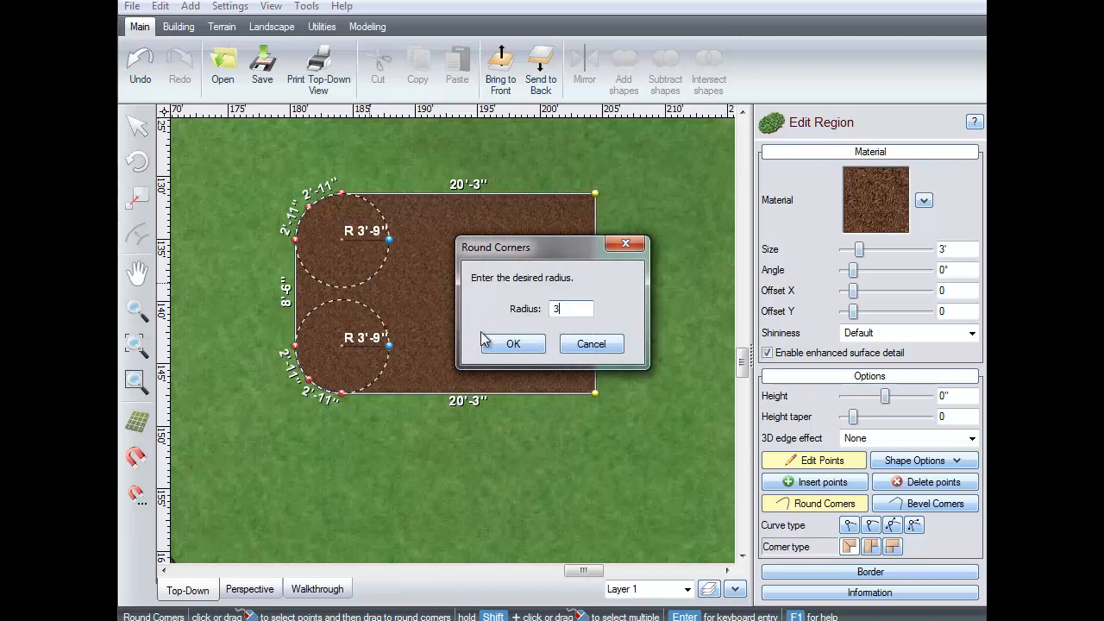
pyautogui.click(512, 344)
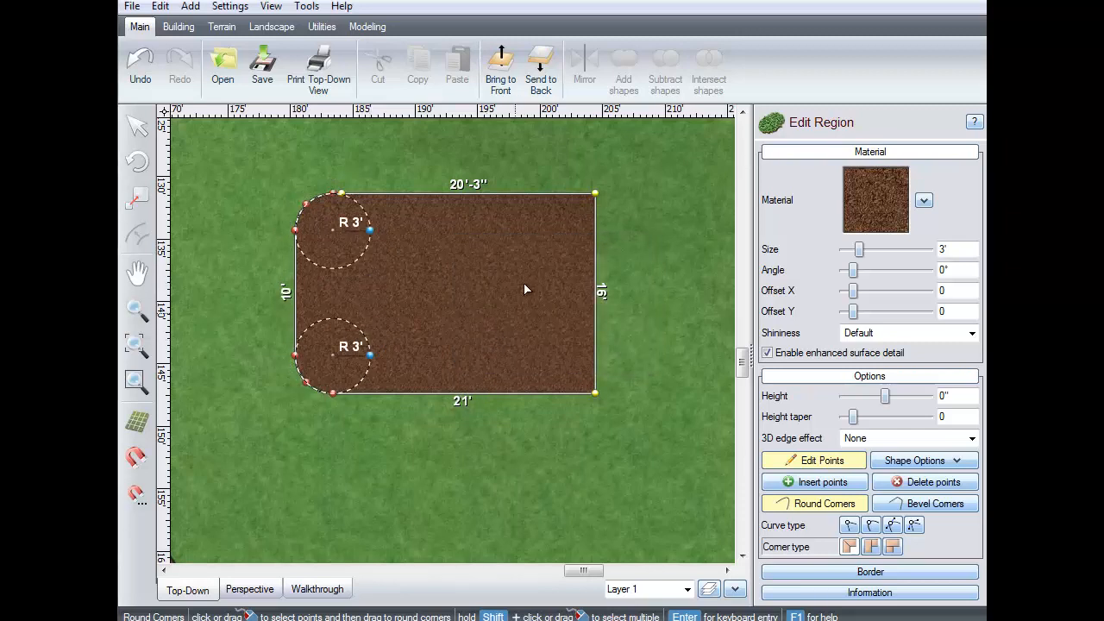